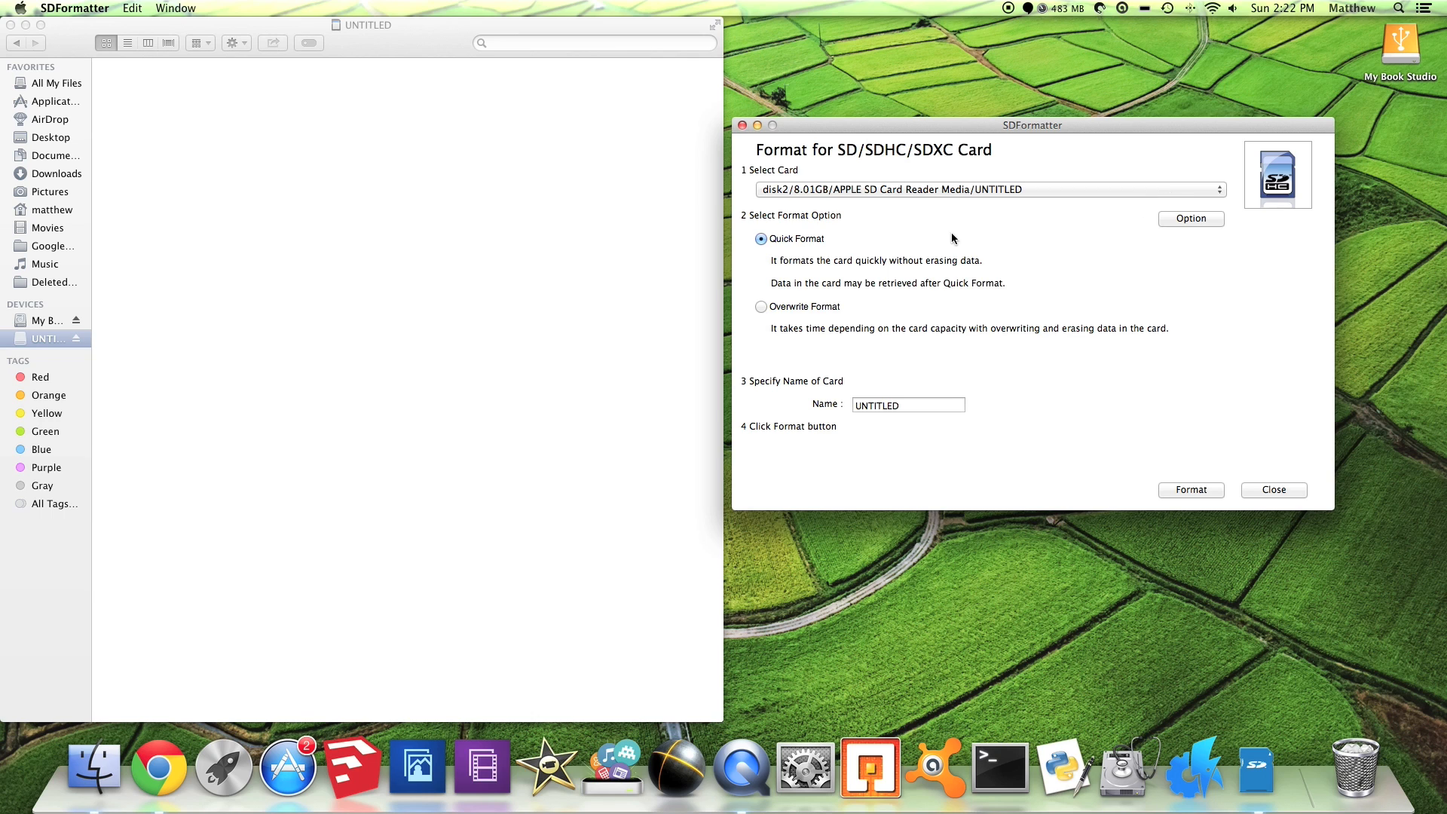
# Choose Overwrite Format and confirm Logical Address Adjustment stays Yes.
pyautogui.click(761, 307)
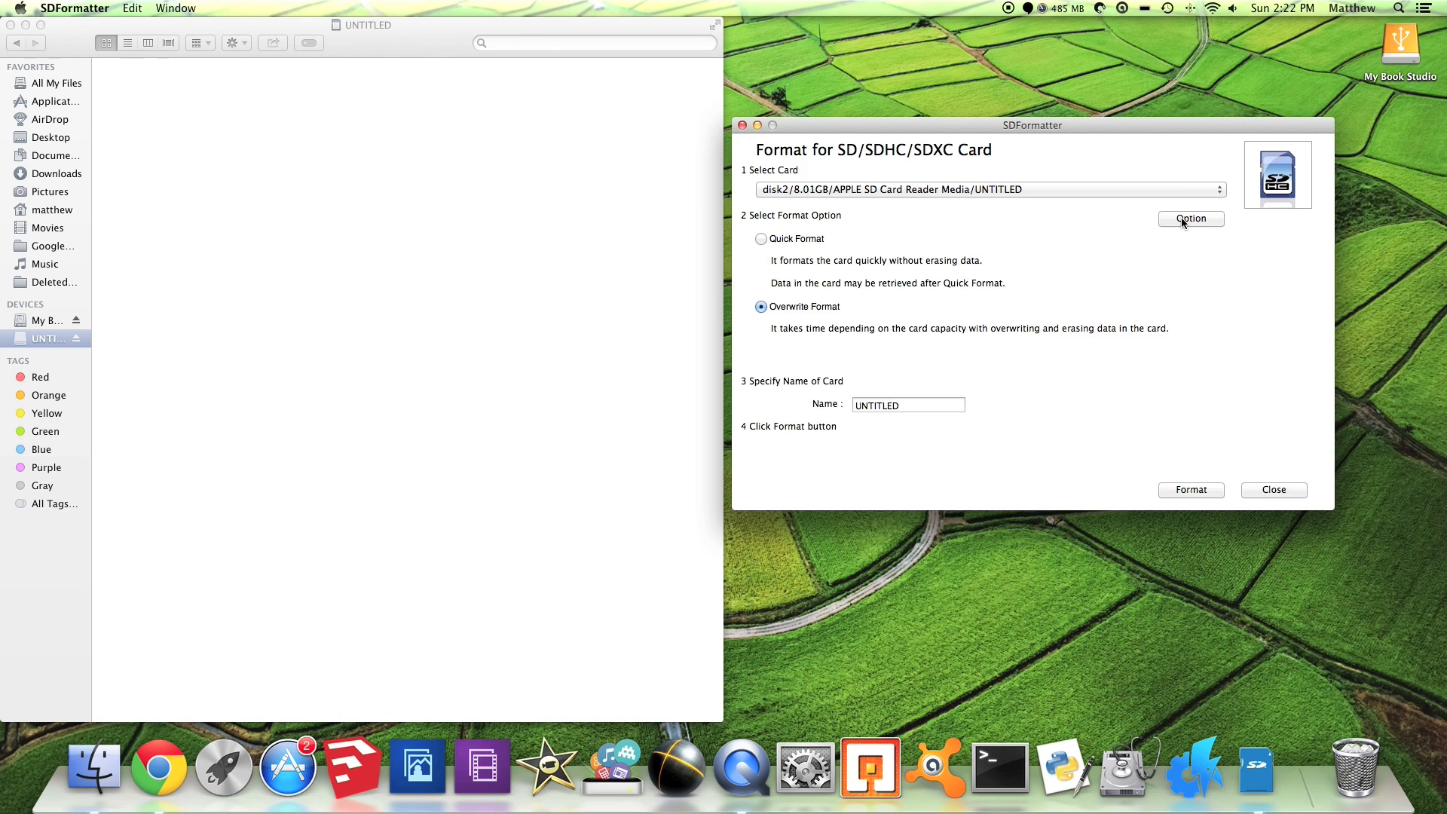
pyautogui.click(1191, 219)
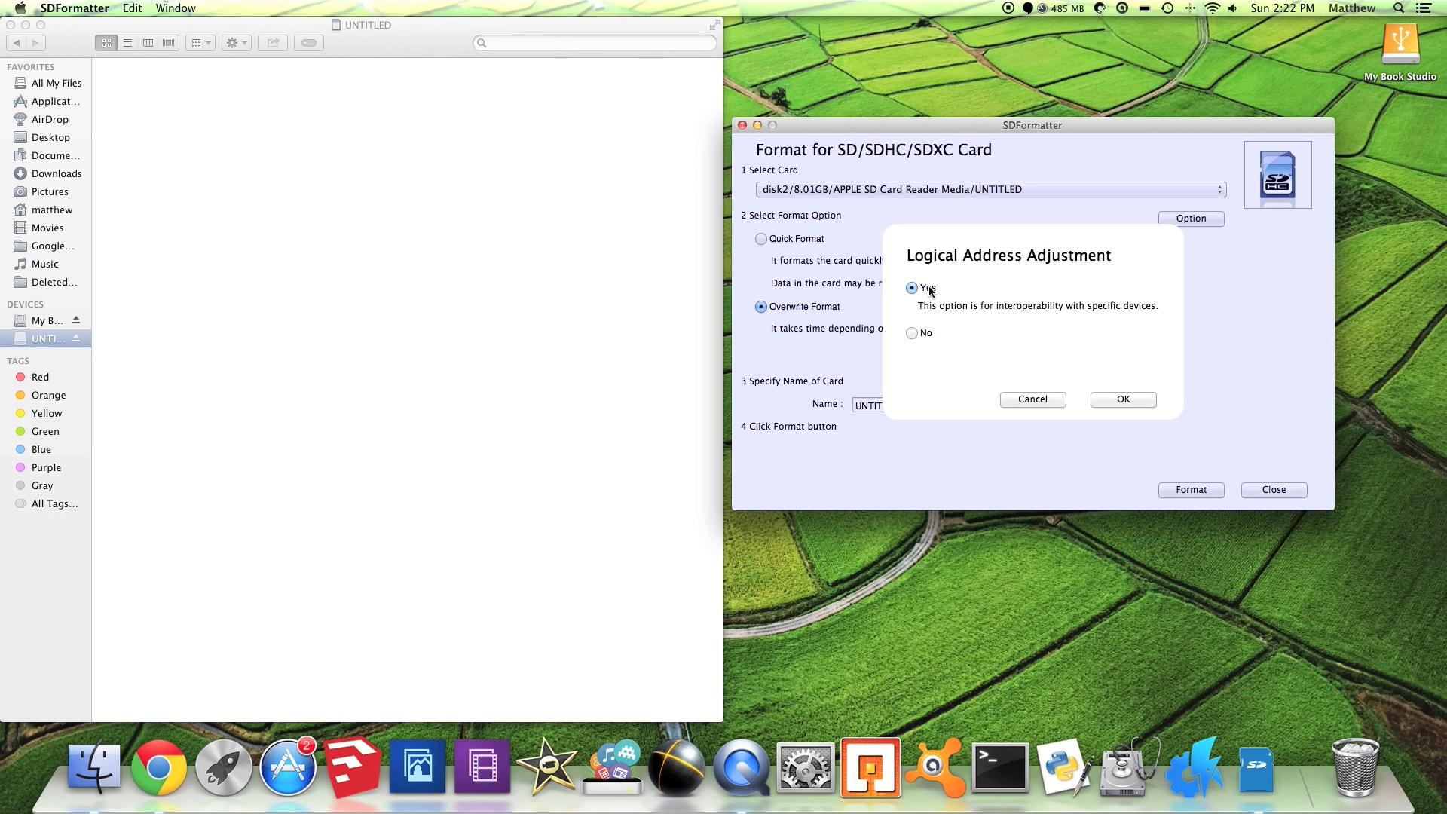
pyautogui.moveTo(1126, 378)
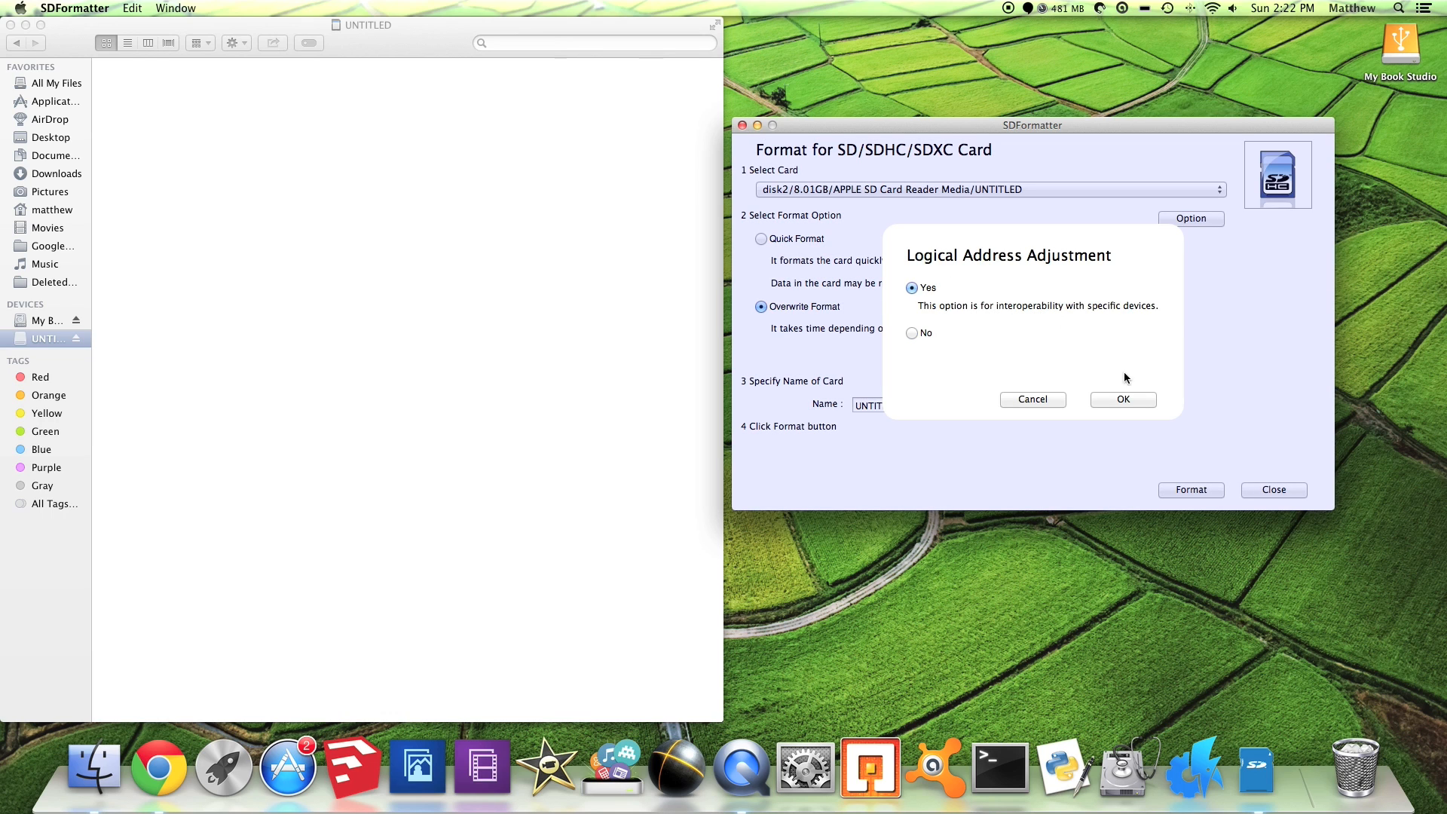
pyautogui.click(1123, 399)
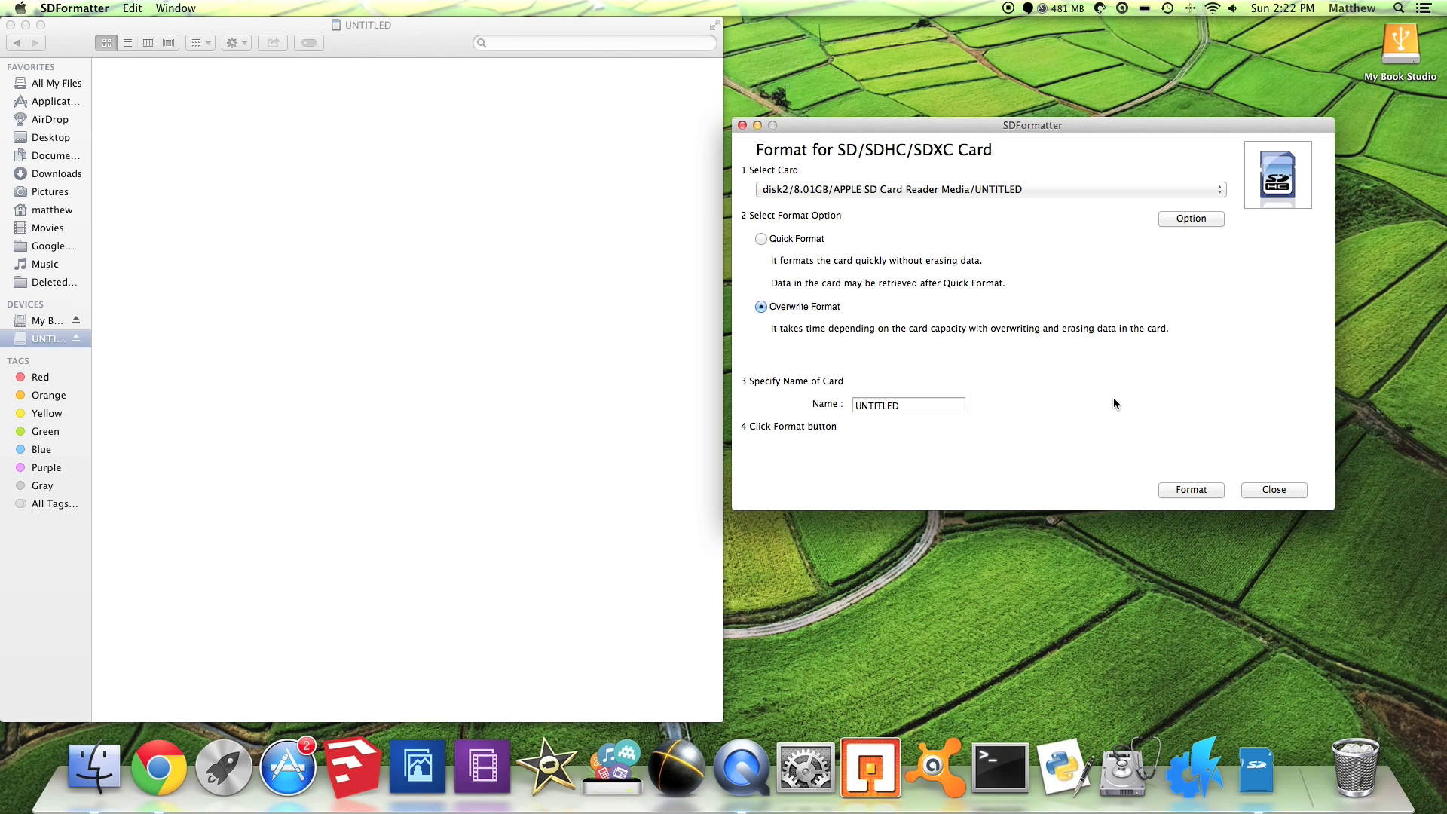
# Rename the SD card to 'Pi' and format it.
pyautogui.click(908, 404)
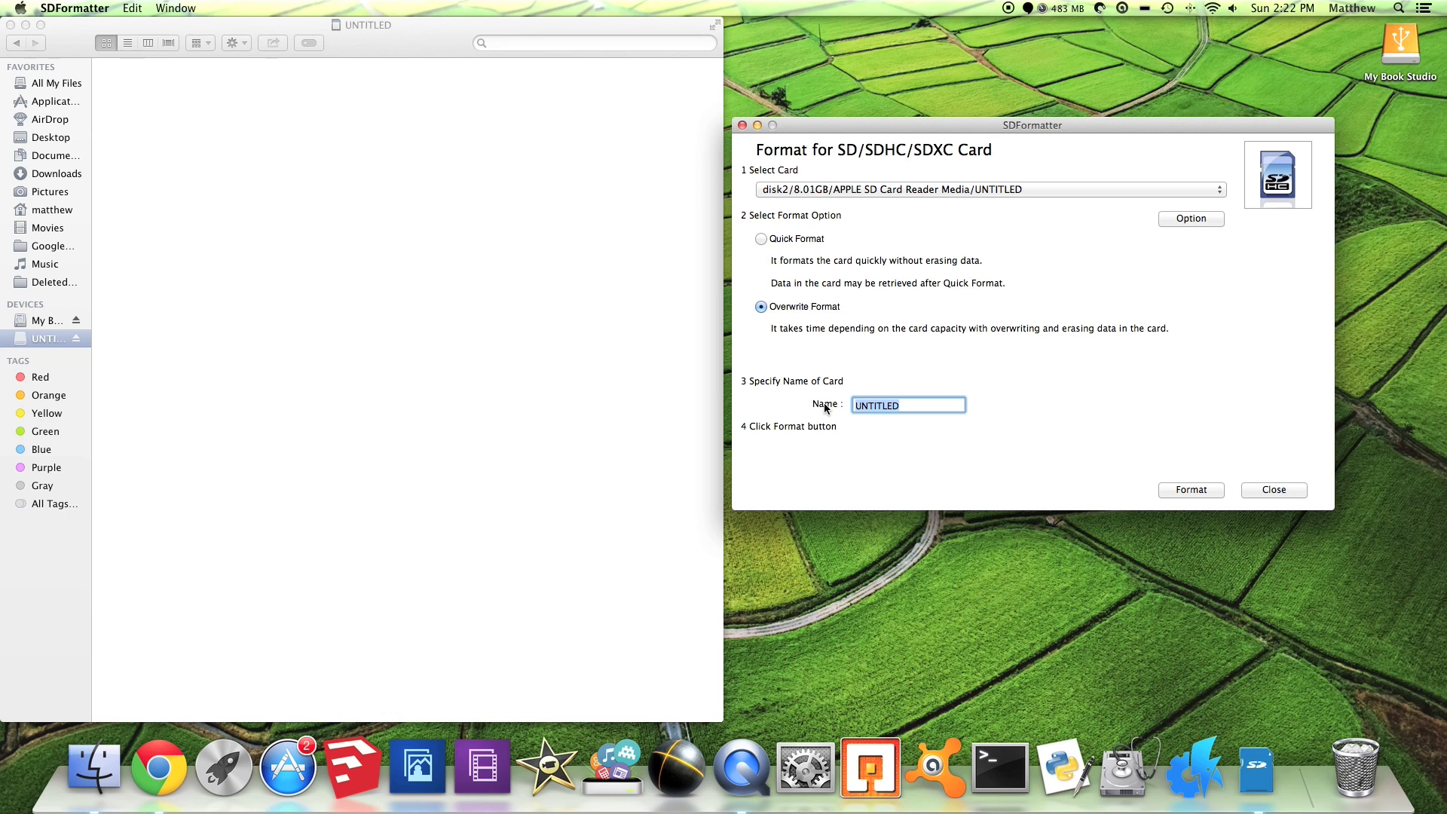
pyautogui.write('Pi')
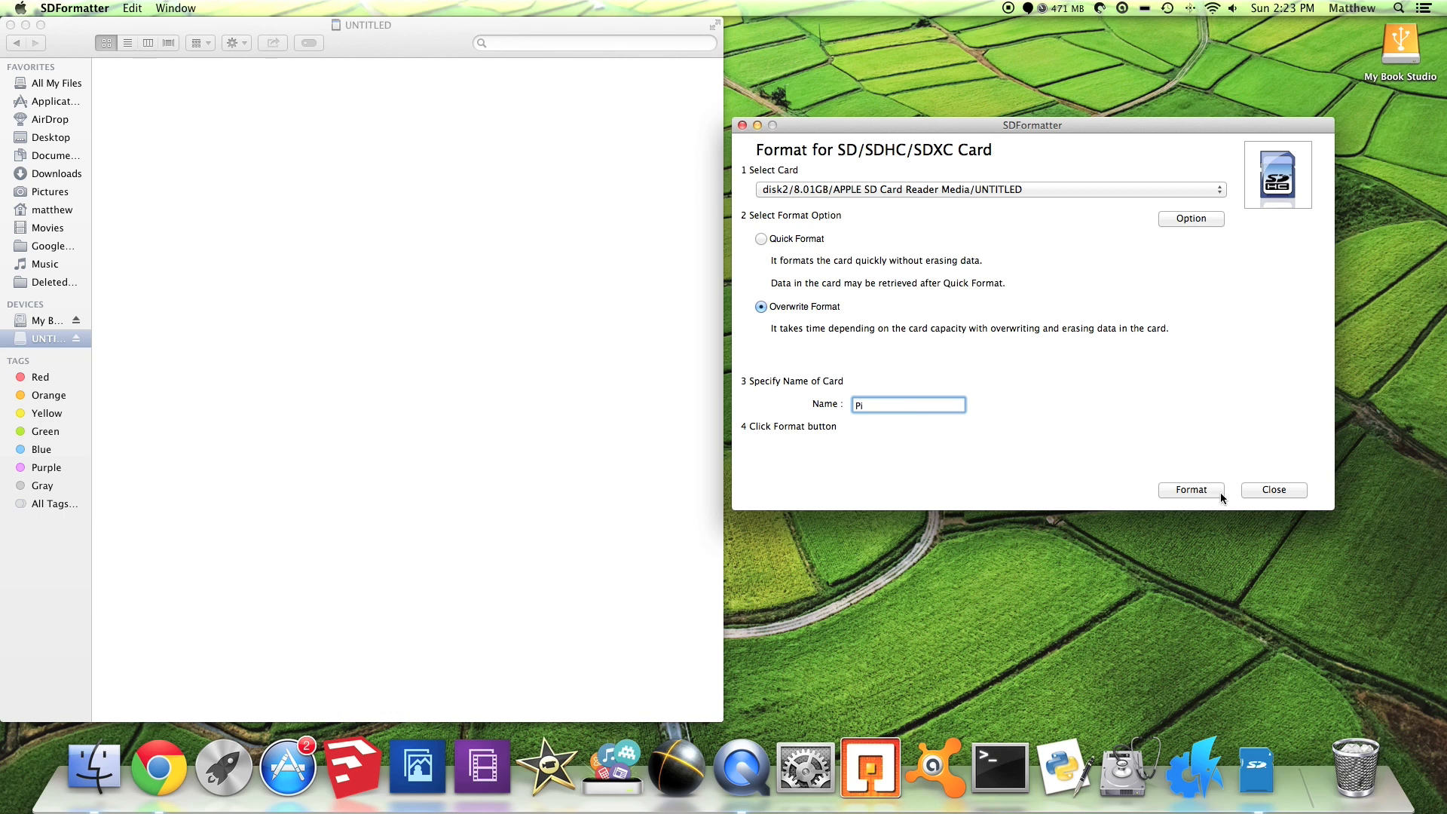
pyautogui.click(1192, 490)
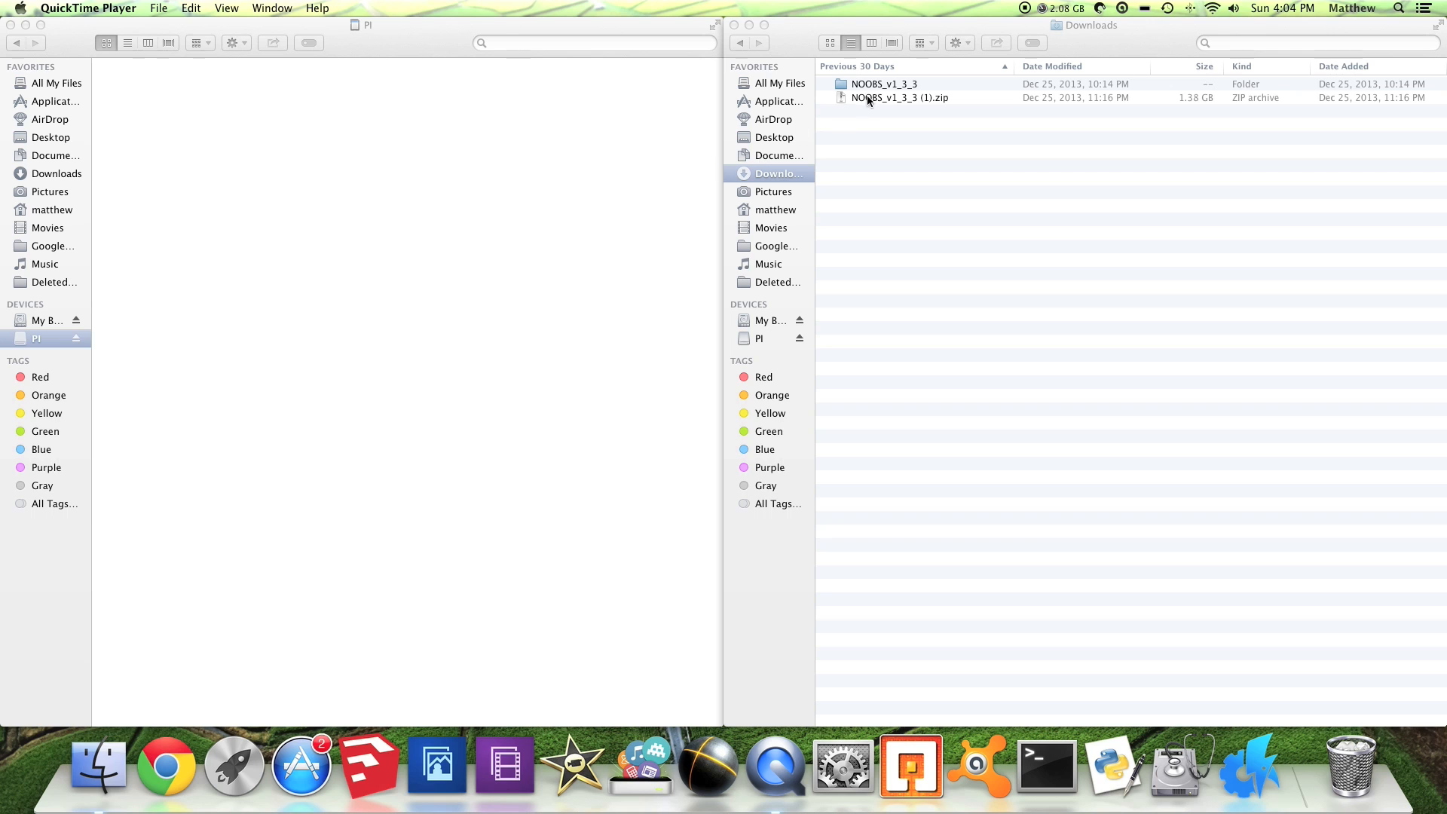
# Open NOOBS_v1_3_3 in Downloads and select all its contents.
pyautogui.doubleClick(883, 83)
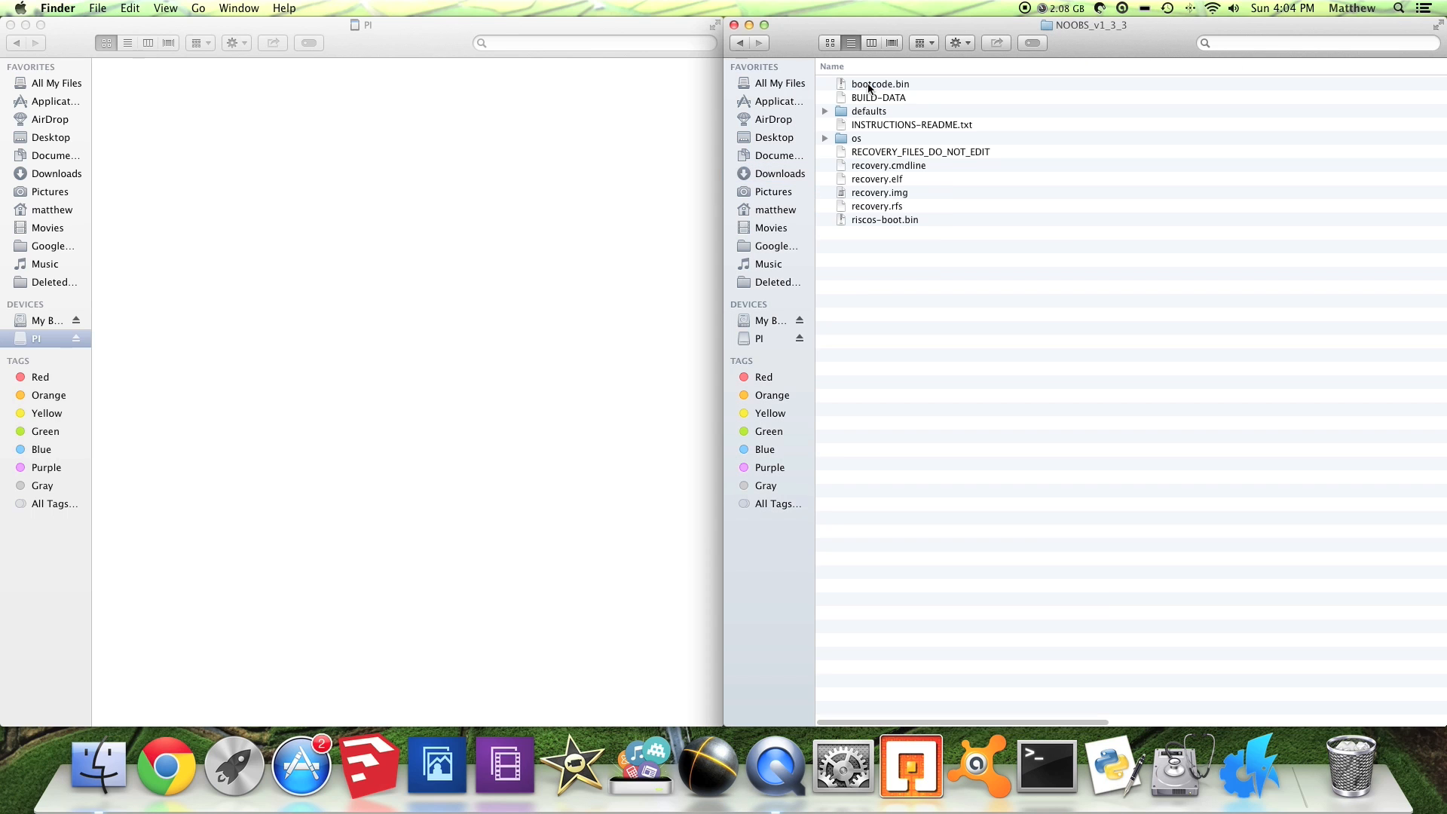
pyautogui.press('cmd+a')
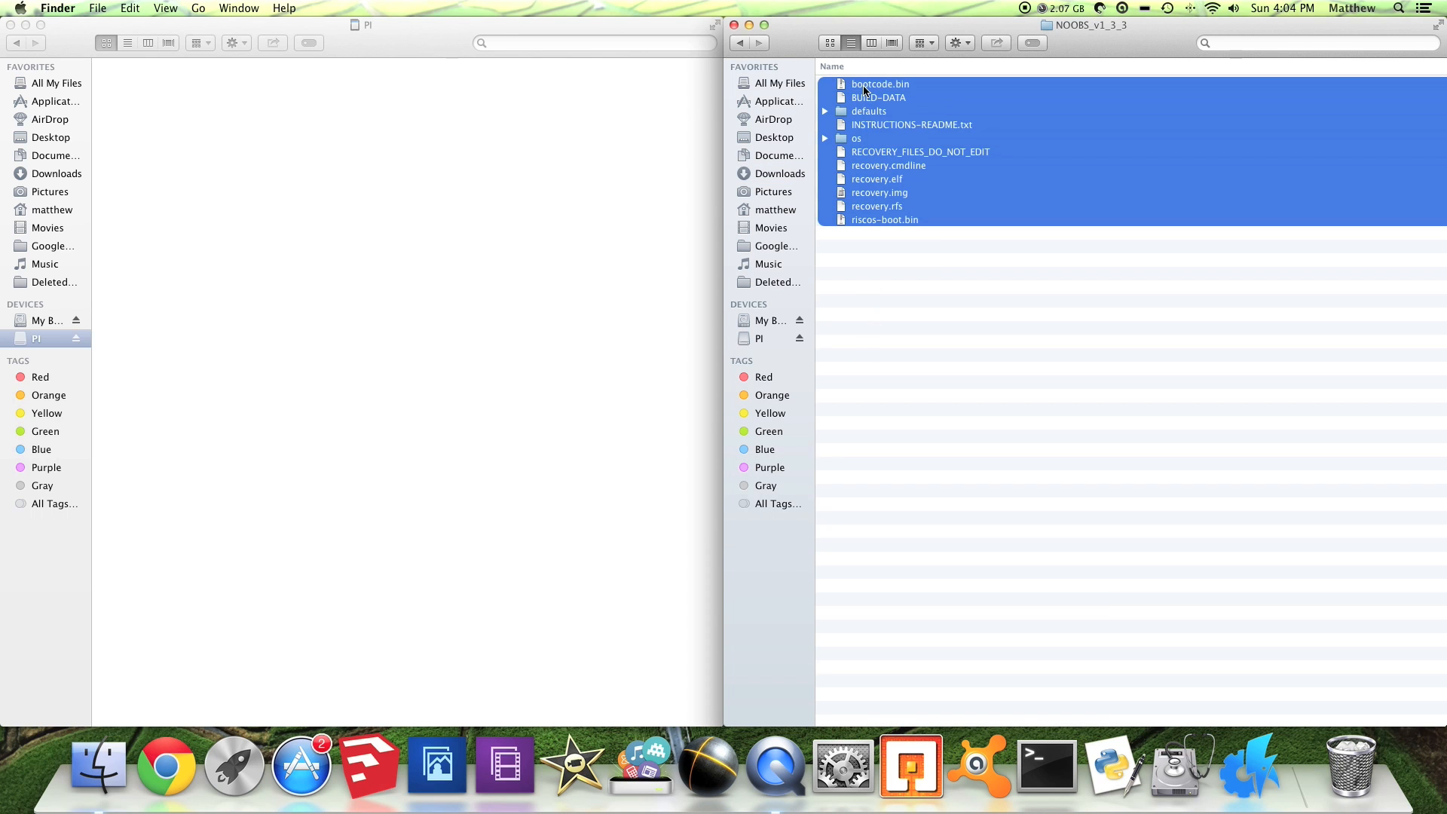